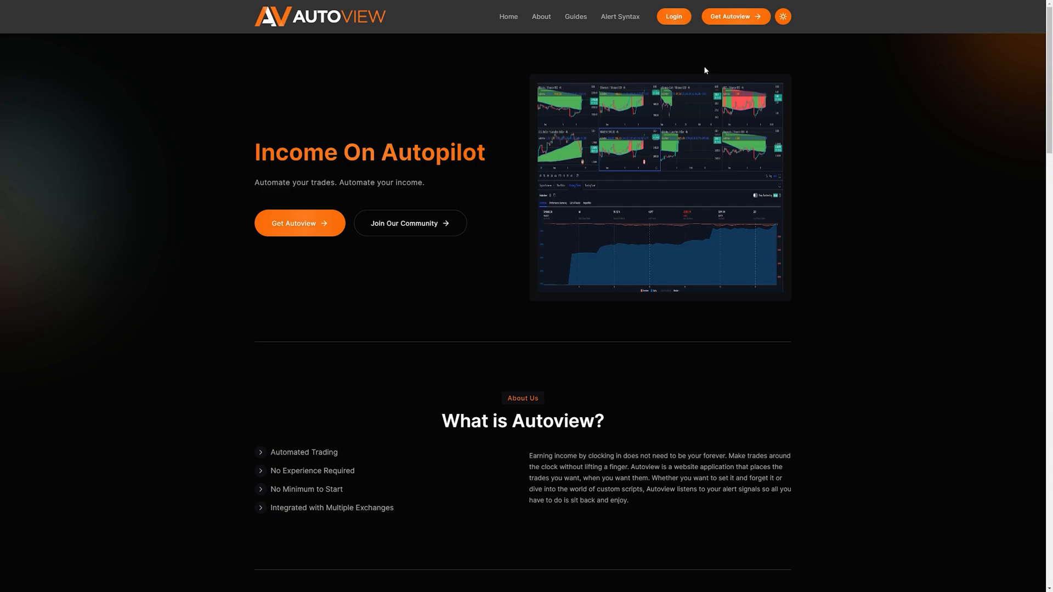
mouse_move(723, 53)
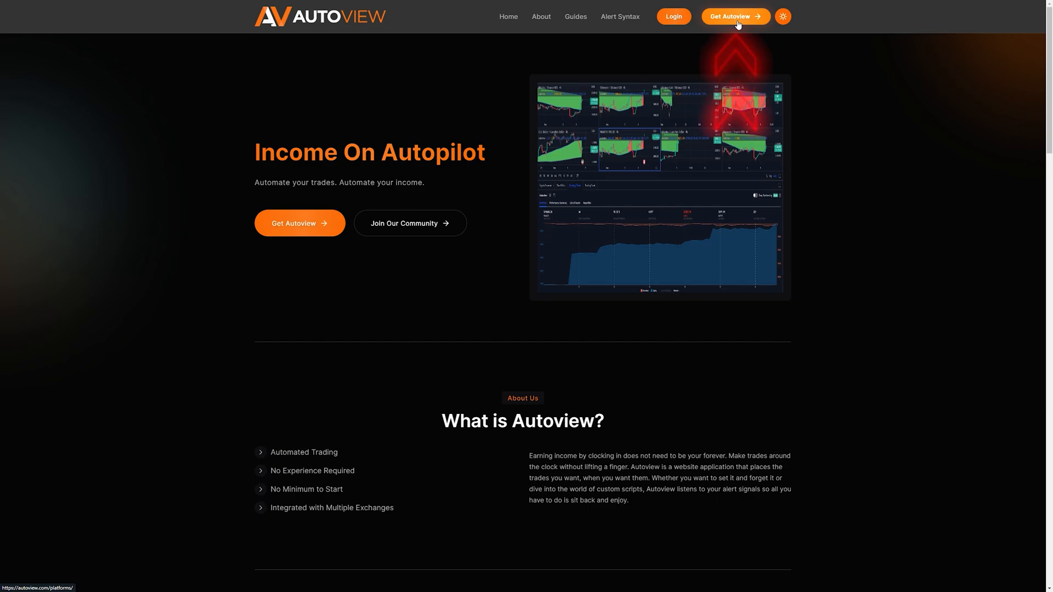
- Log in to Autoview, go to Add Keys and choose the Tradovate broker at $39.99/month
click(735, 16)
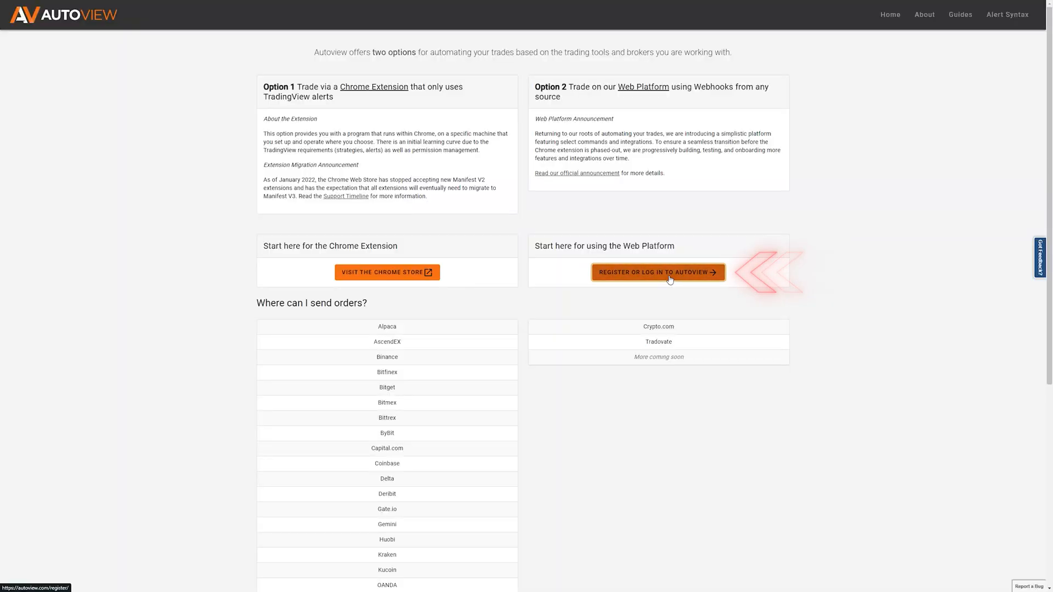
click(658, 272)
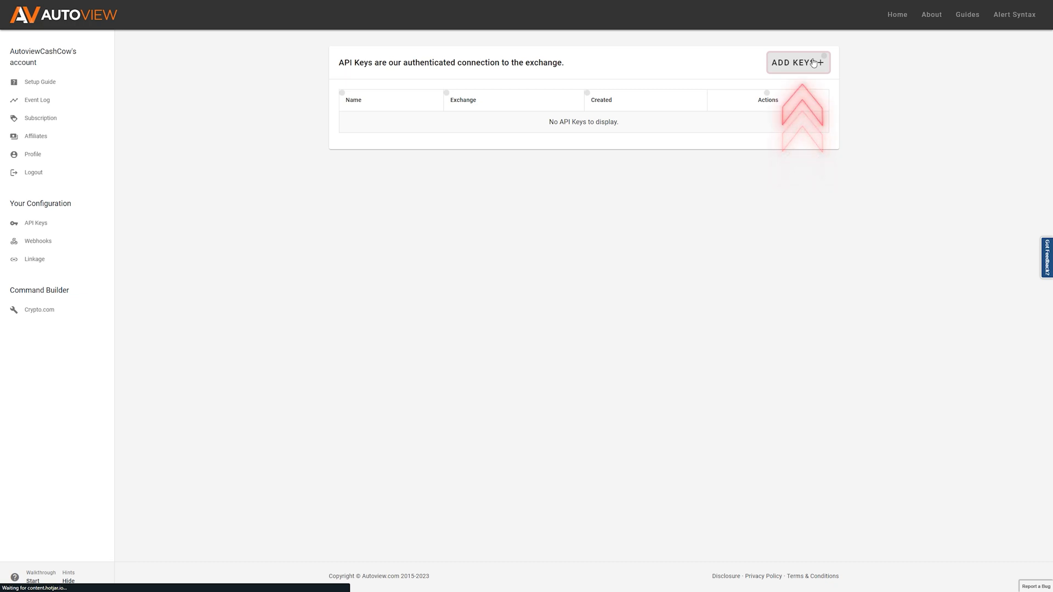
click(797, 63)
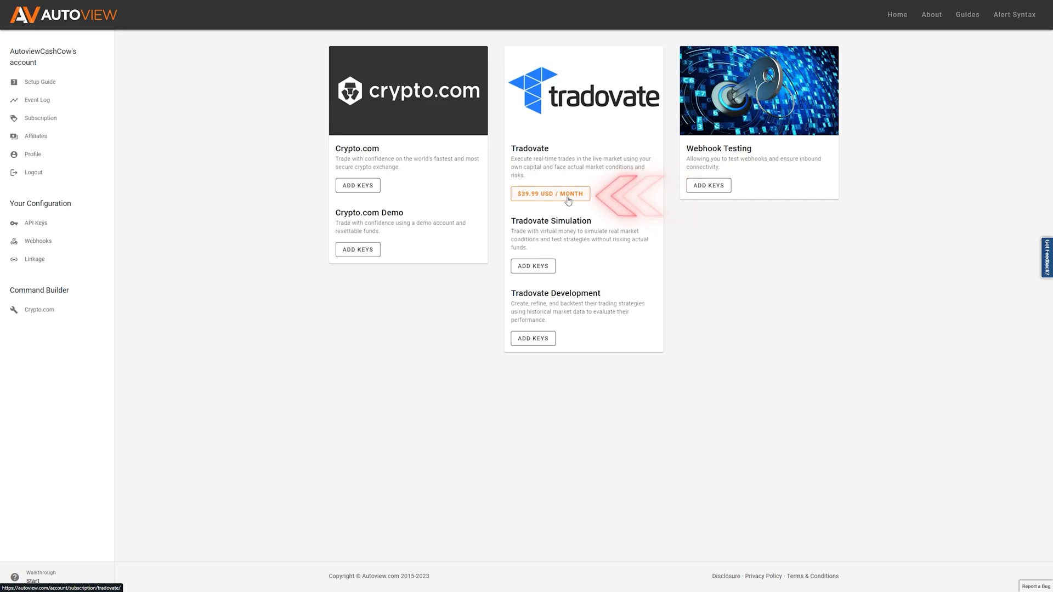
click(550, 194)
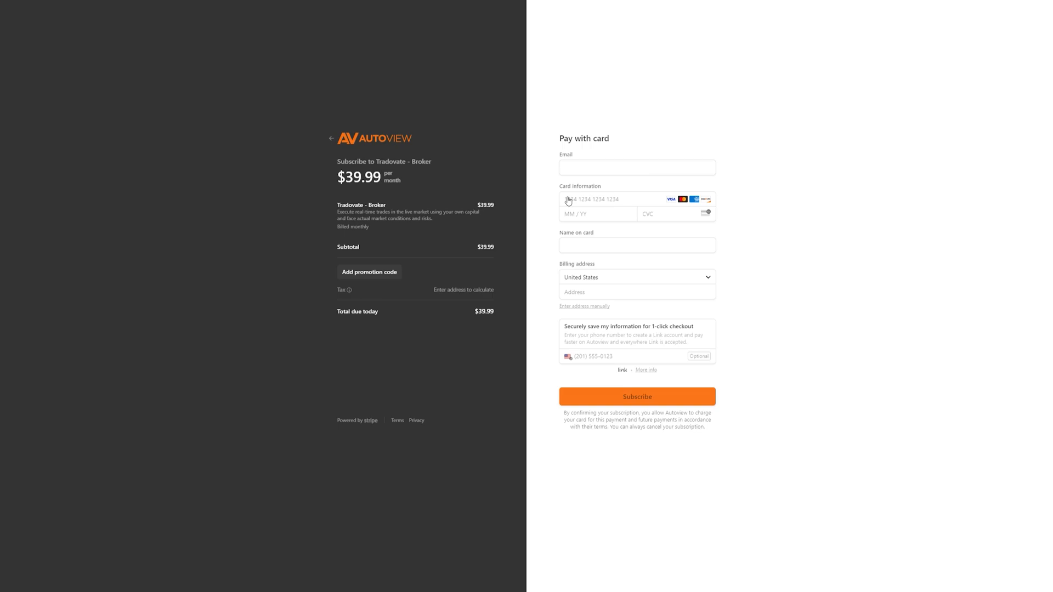
- Leave the checkout and return to the exchange picker for adding keys
click(637, 396)
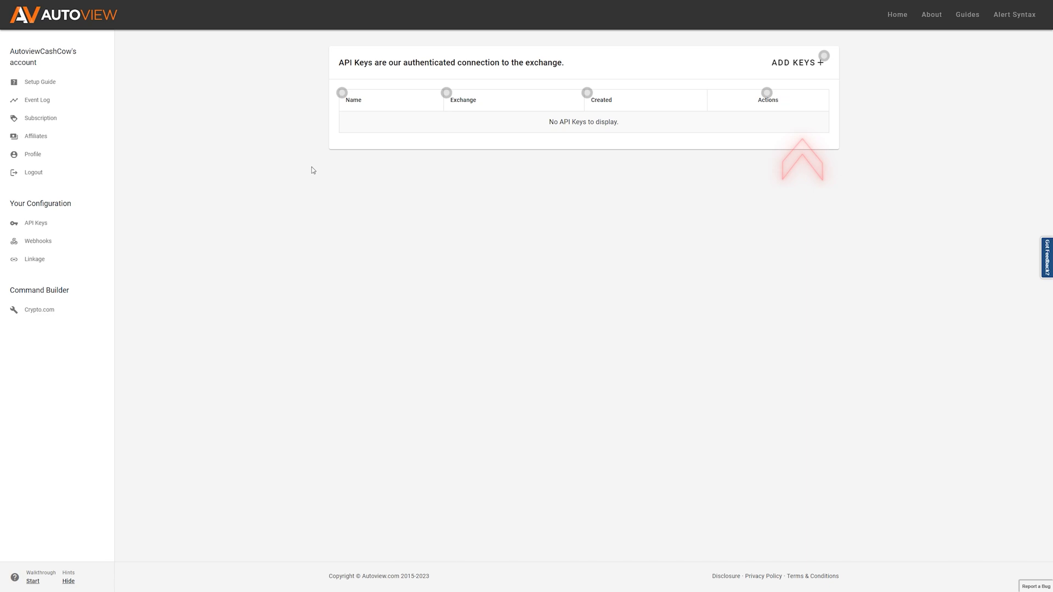
mouse_move(802, 48)
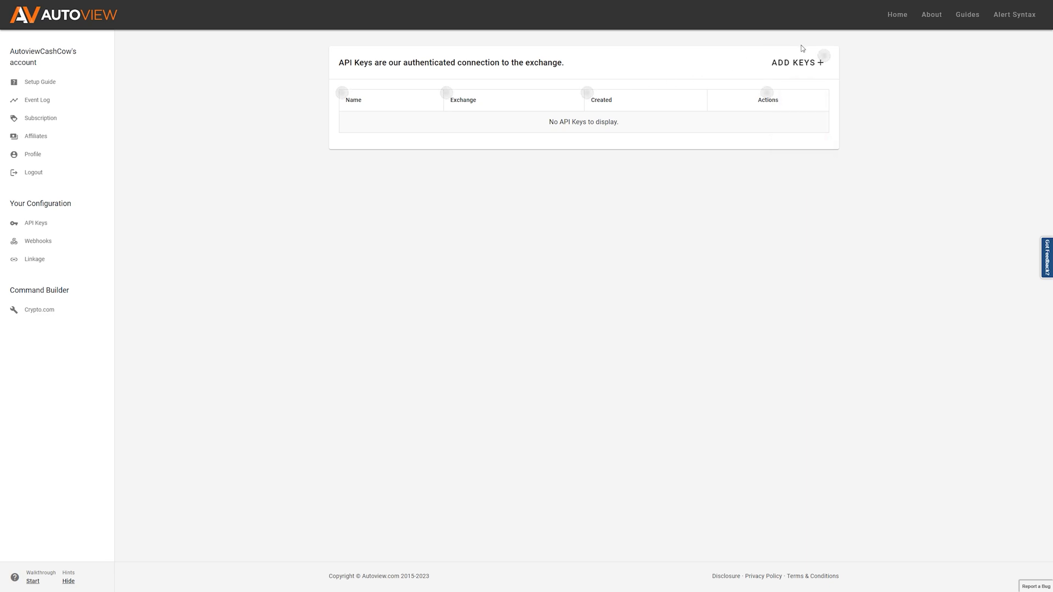
click(796, 63)
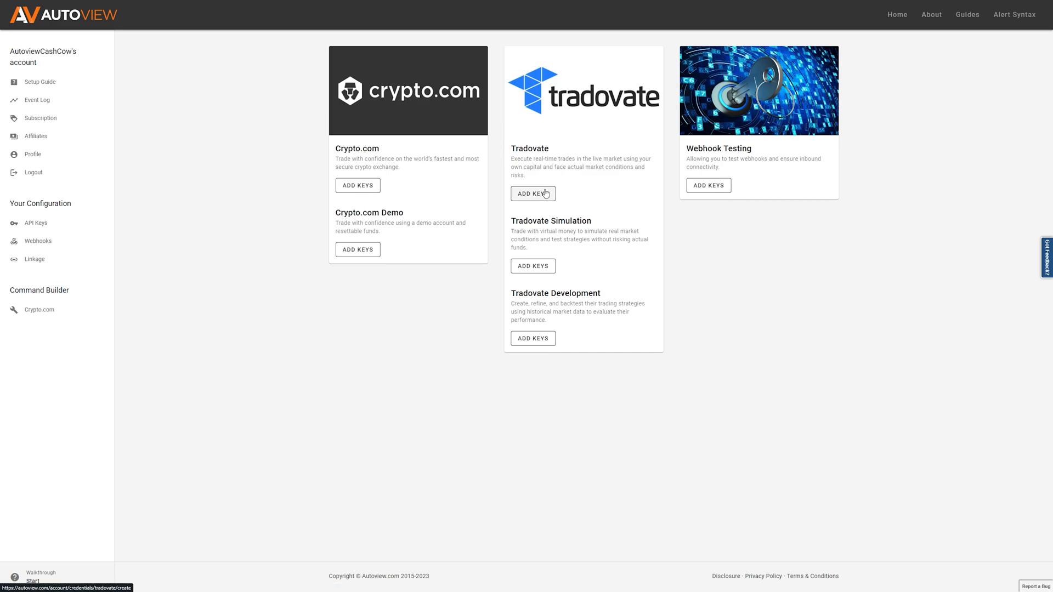
mouse_move(35, 223)
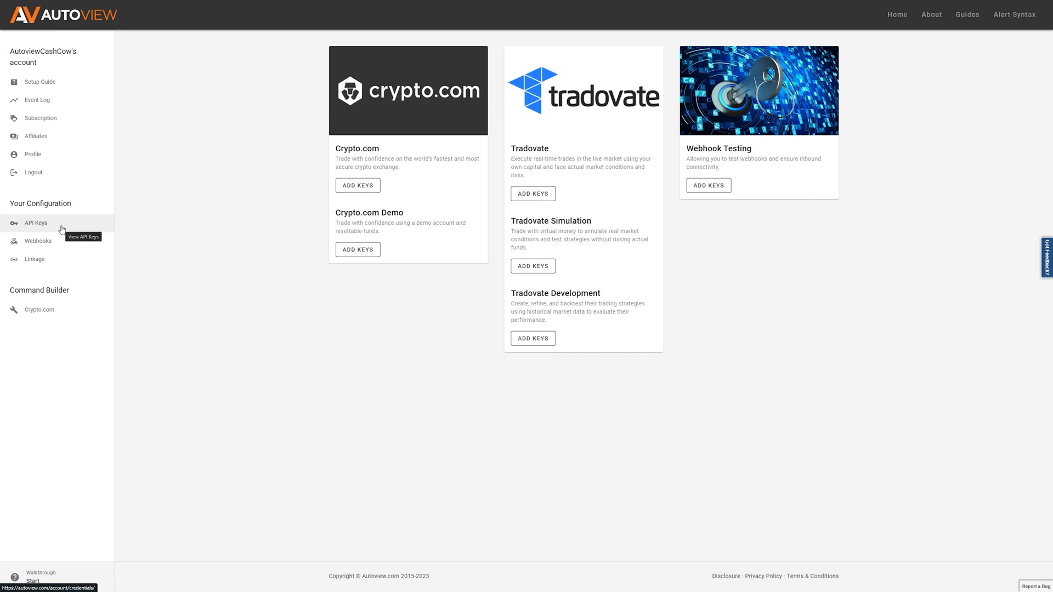
mouse_move(566, 194)
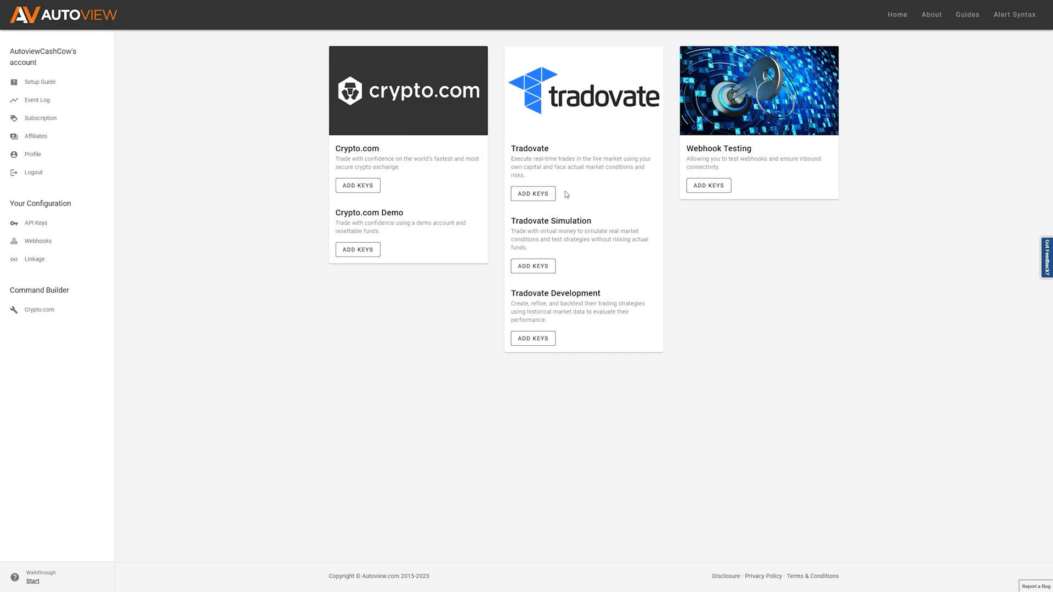
mouse_move(554, 194)
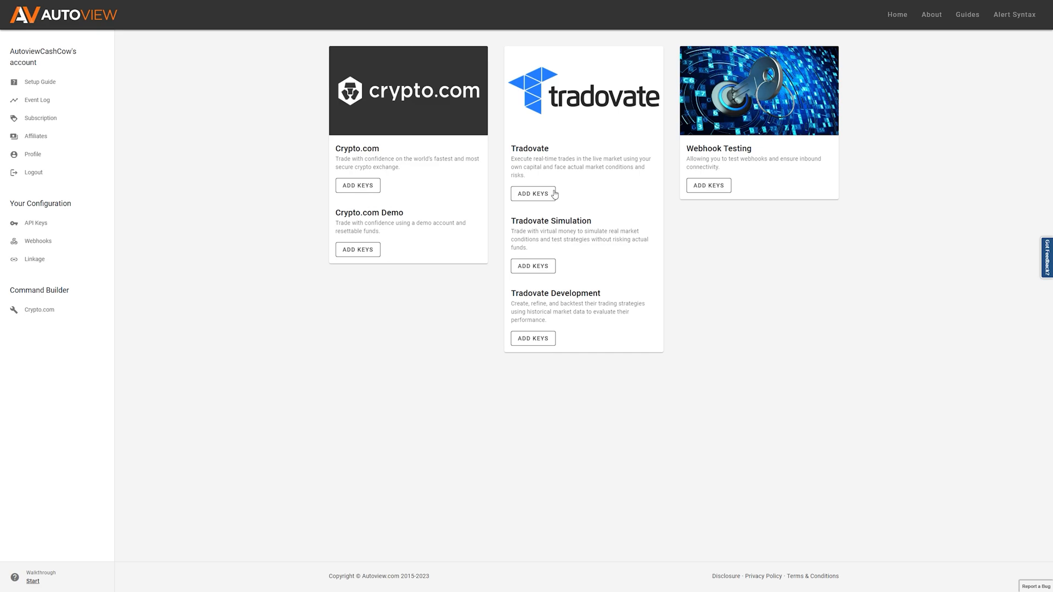
- Choose Tradovate from the exchange picker to begin entering its API keys
click(533, 194)
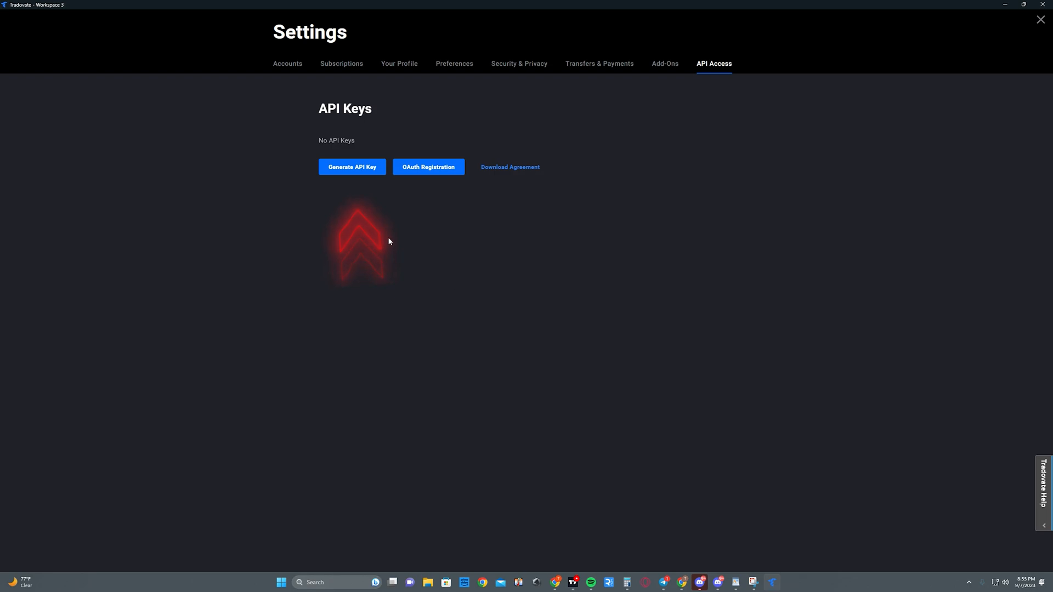
- Generate a password-protected Tradovate API key 'Jim' with full order access and read-only other permissions
click(352, 167)
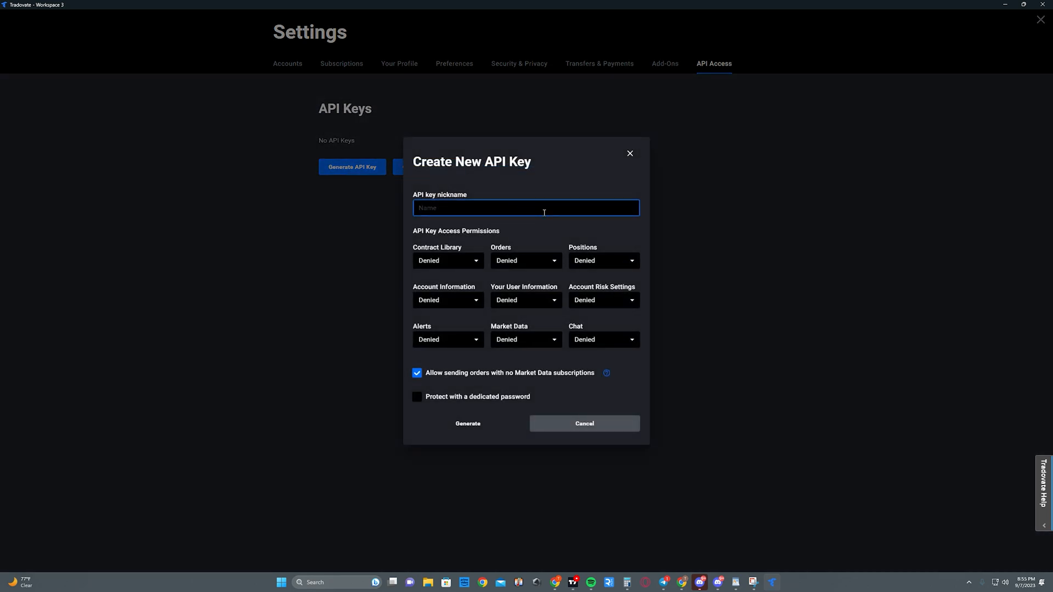
text(JimBob)
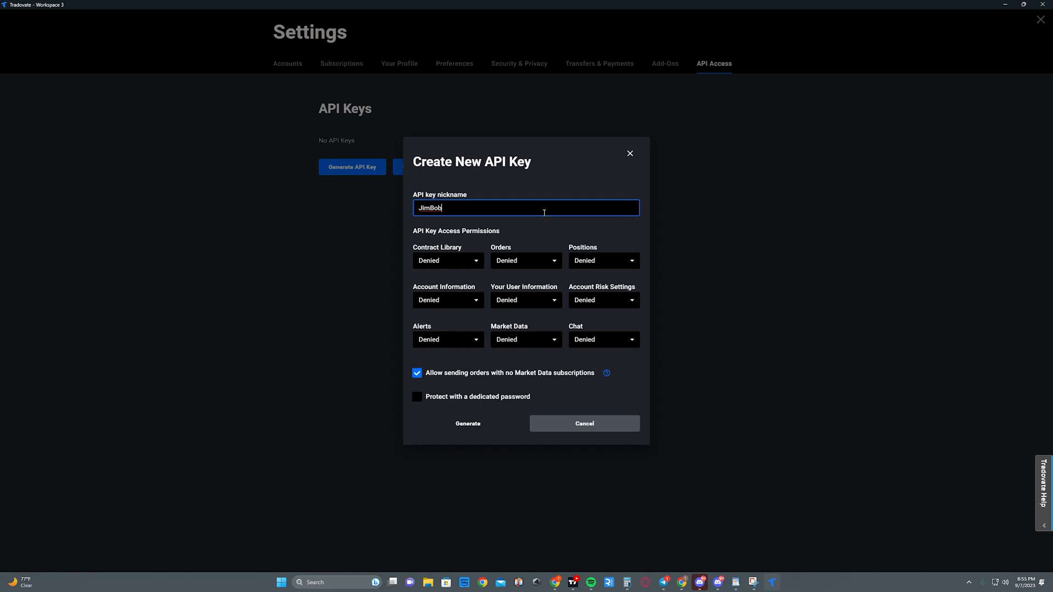
click(446, 260)
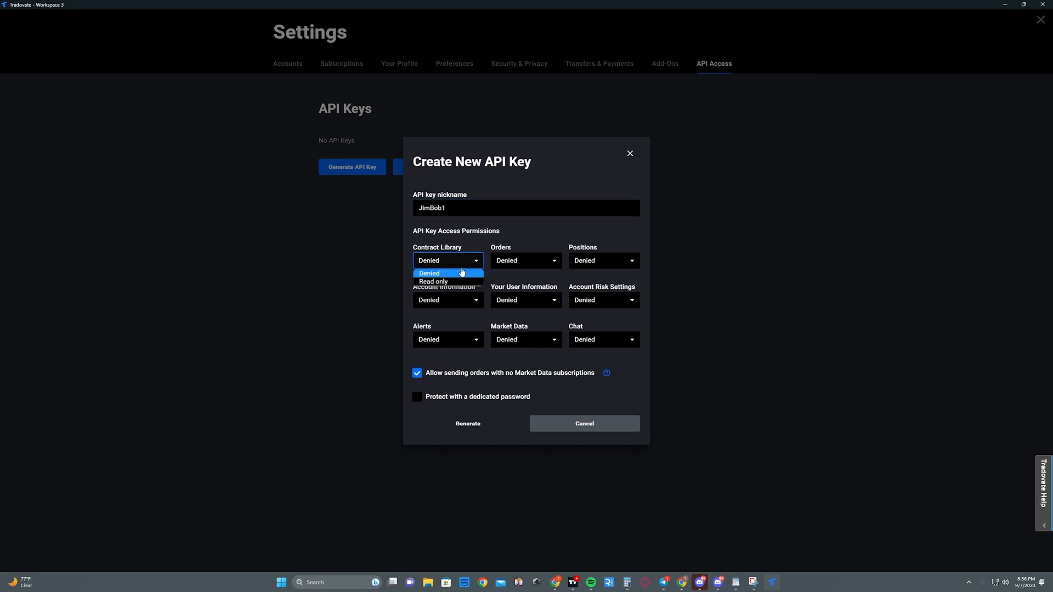
click(433, 282)
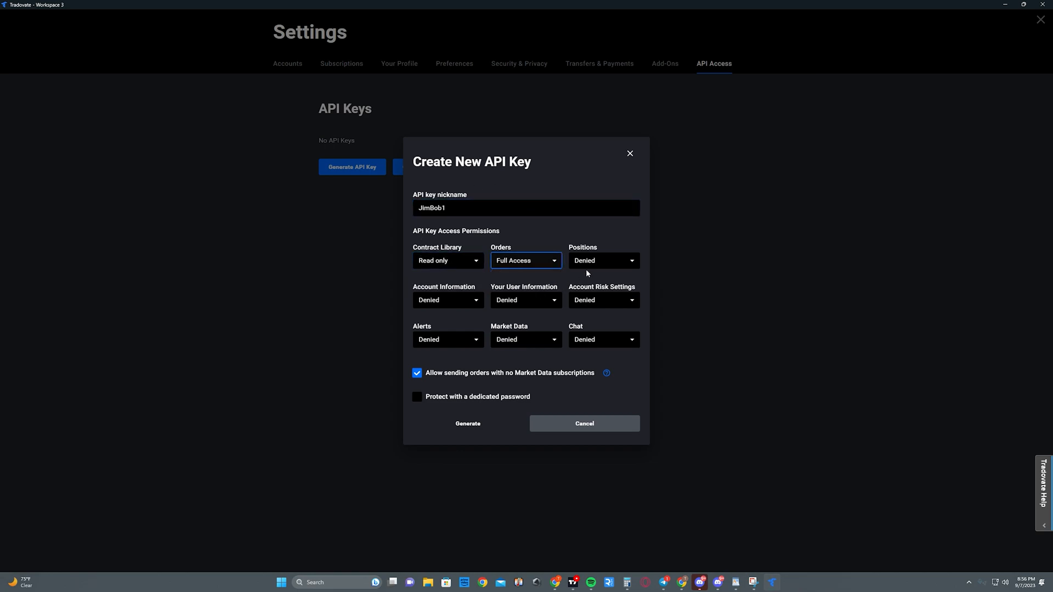
click(602, 260)
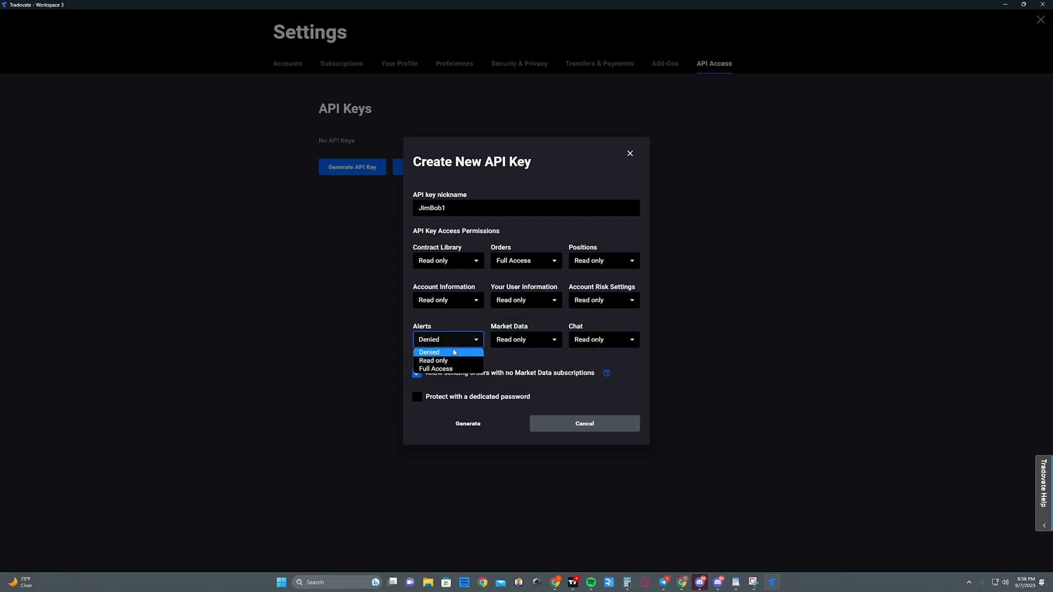
click(434, 361)
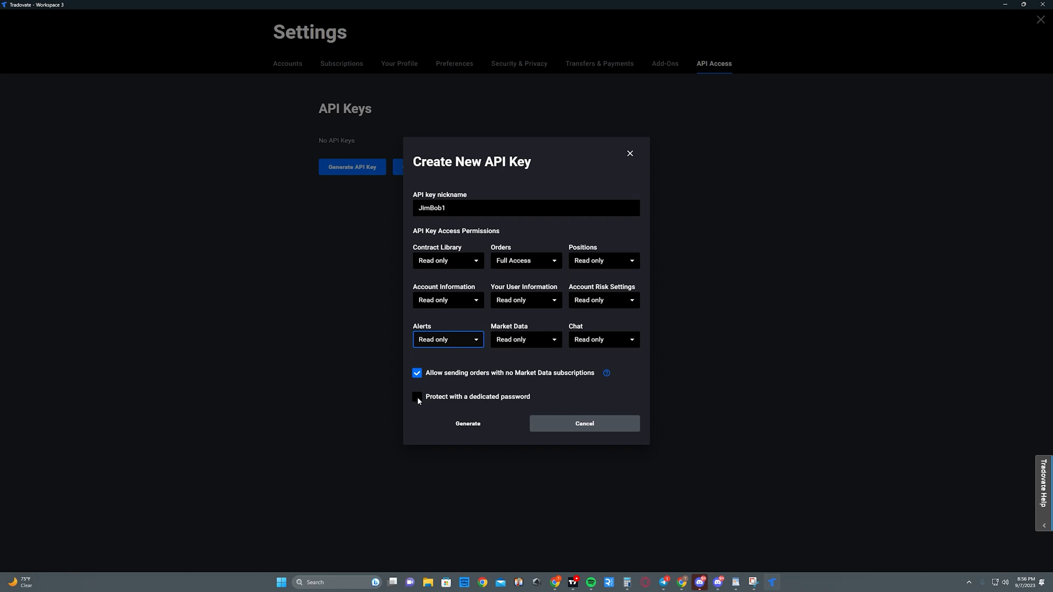
click(417, 400)
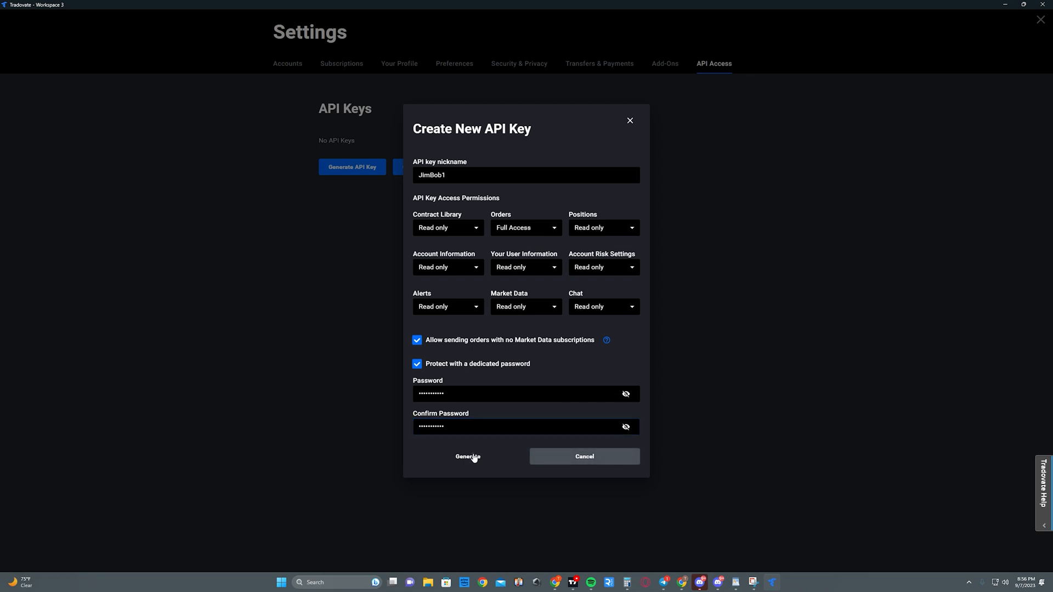
click(467, 457)
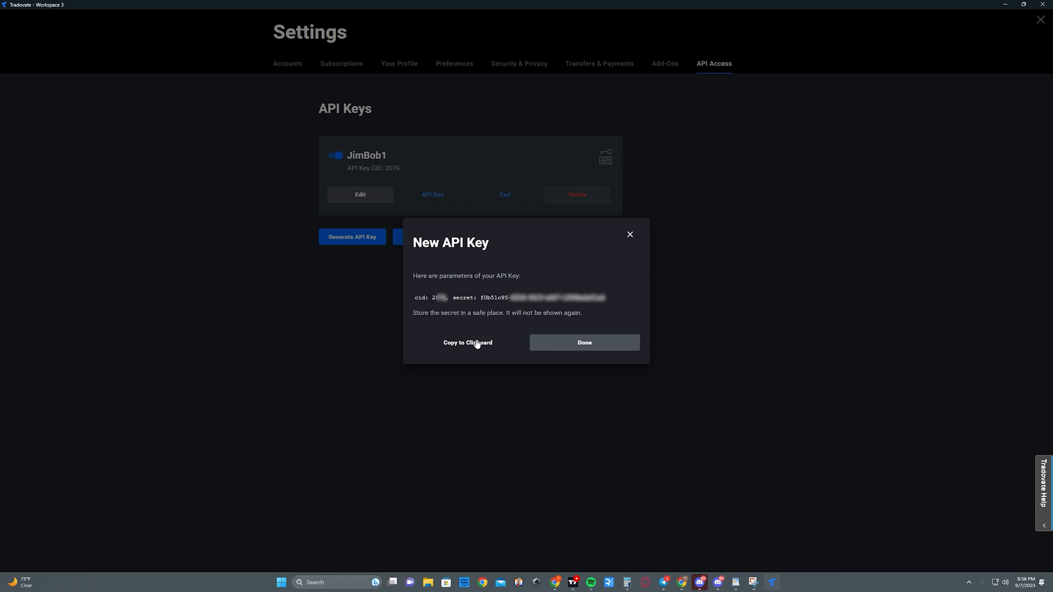
- Copy the Tradovate key ID and secret into Autoview and pick the US - San Francisco zone
click(467, 343)
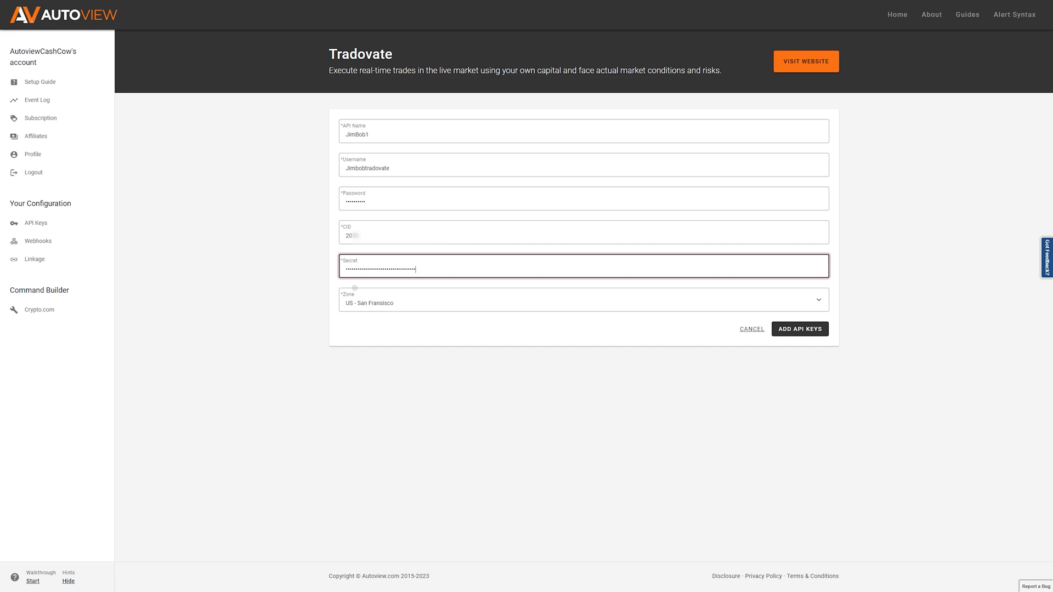
click(799, 328)
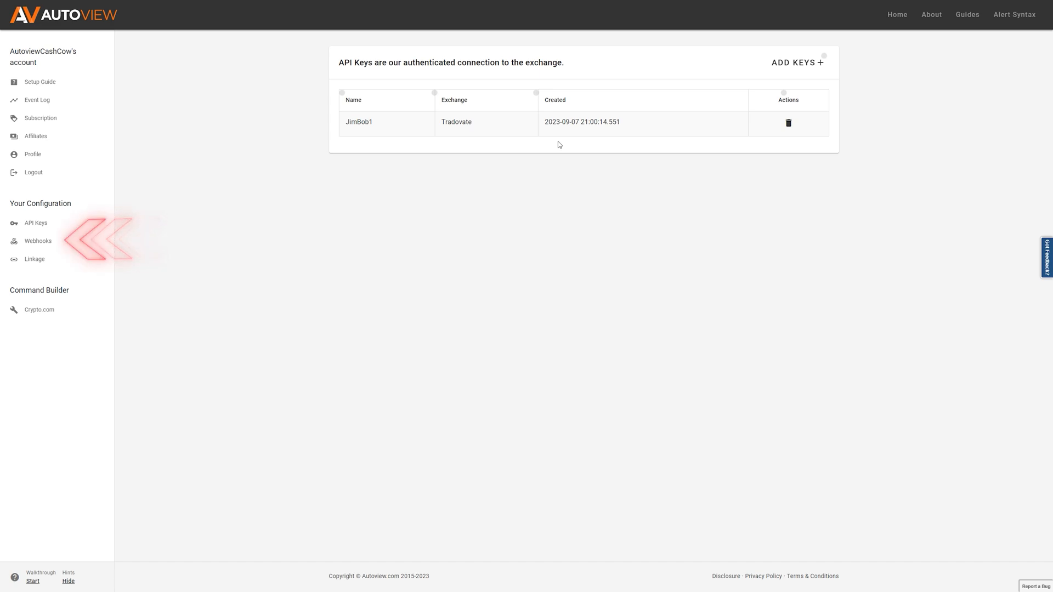
- Create a new Autoview webhook named TradovateSim from the Webhooks page
click(38, 241)
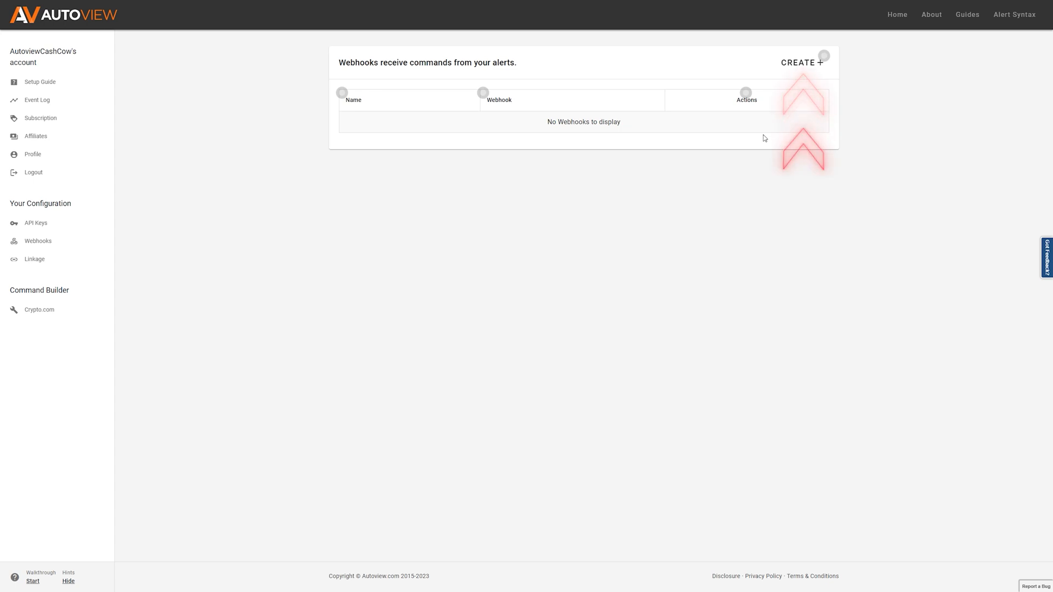
click(800, 63)
text(TradovateSim)
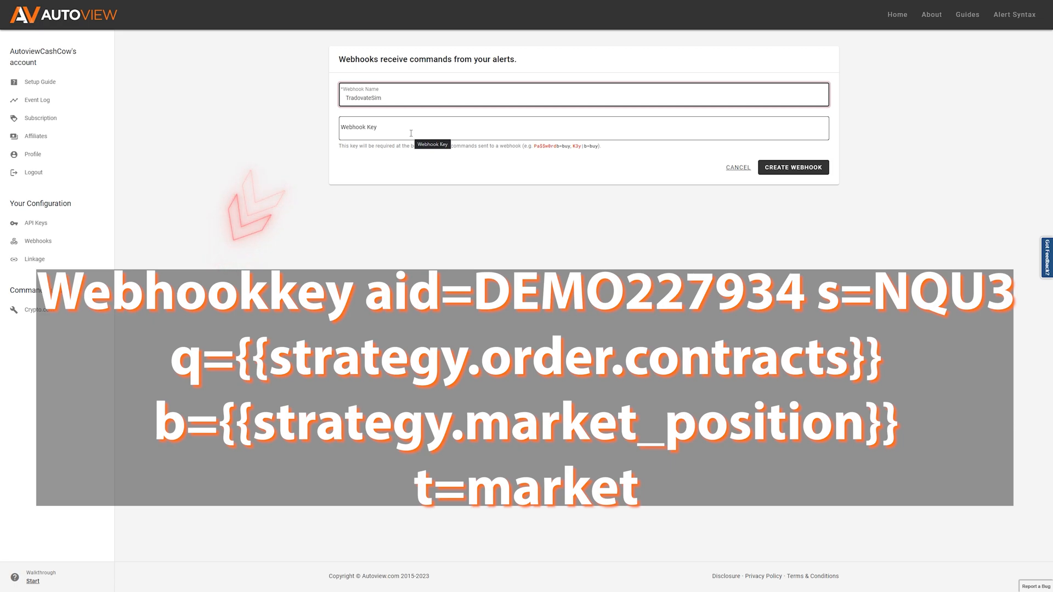
click(792, 167)
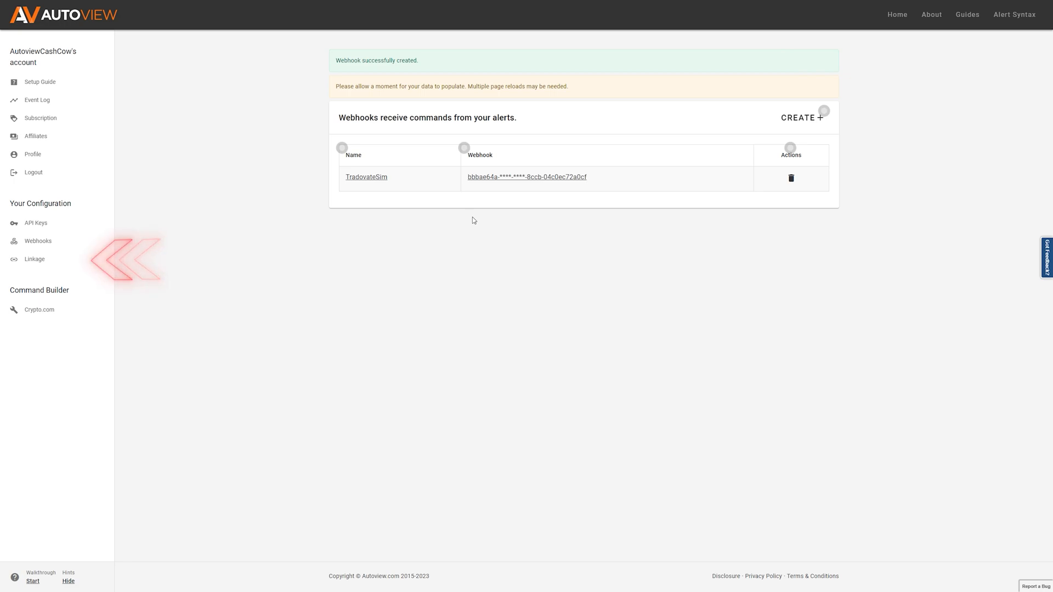
- Link the TradovateSim webhook to the JimBob1 Tradovate API key on the Linkage page
click(35, 259)
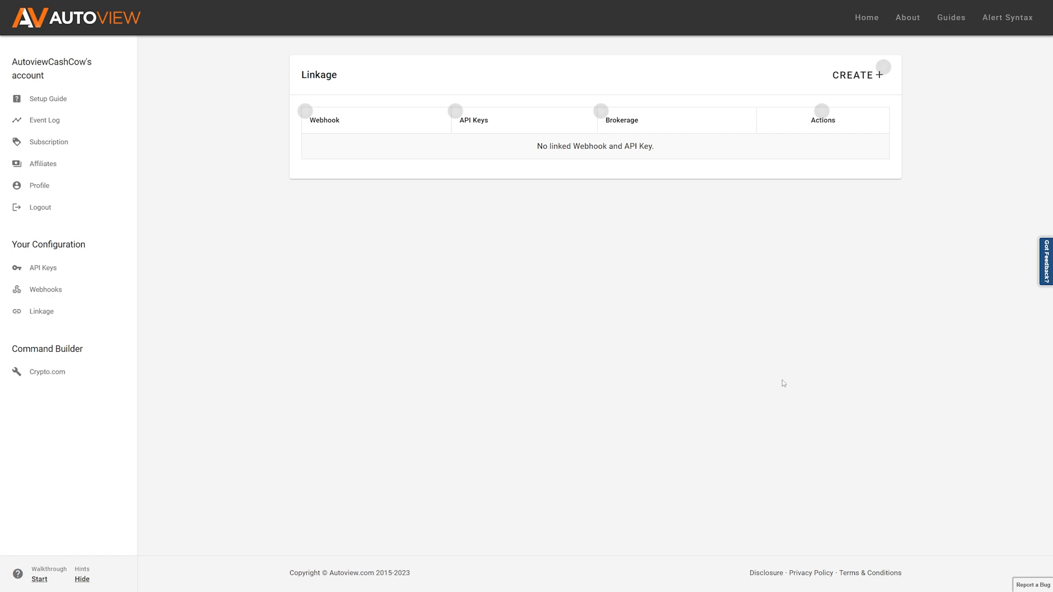
click(858, 75)
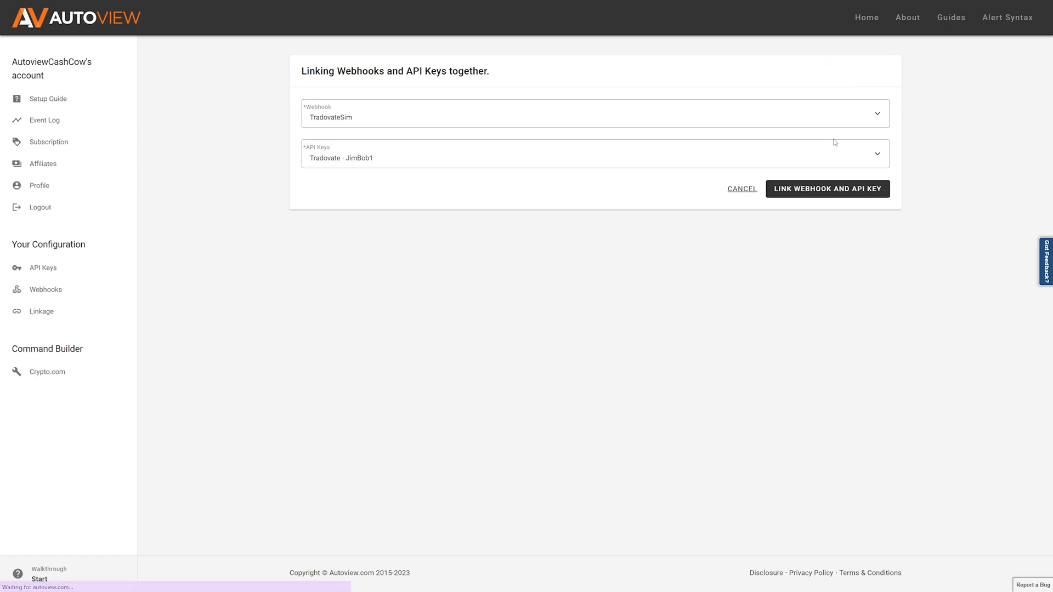
mouse_move(787, 126)
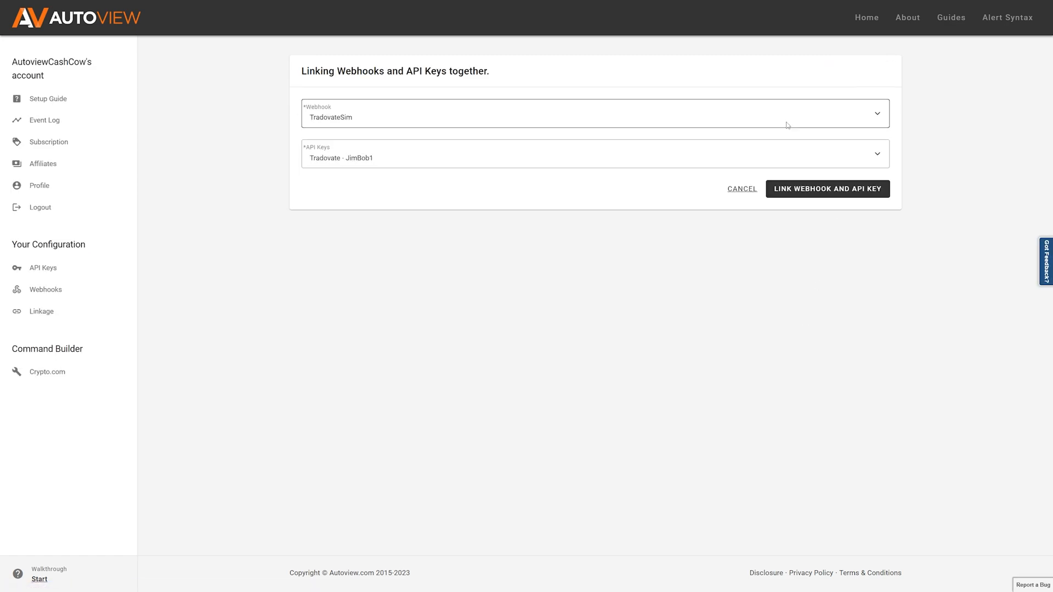
click(593, 153)
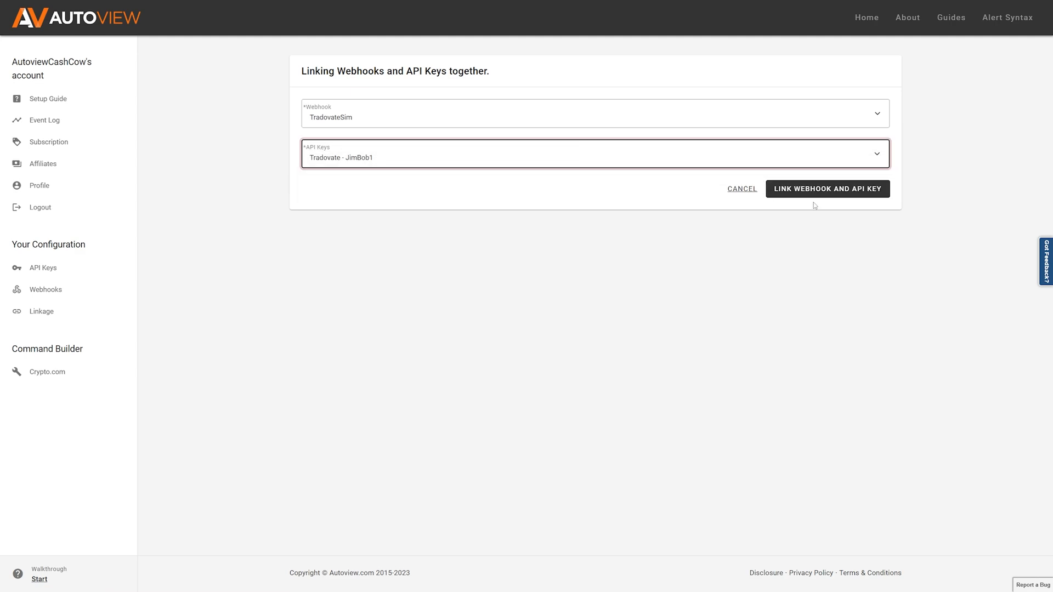
click(828, 189)
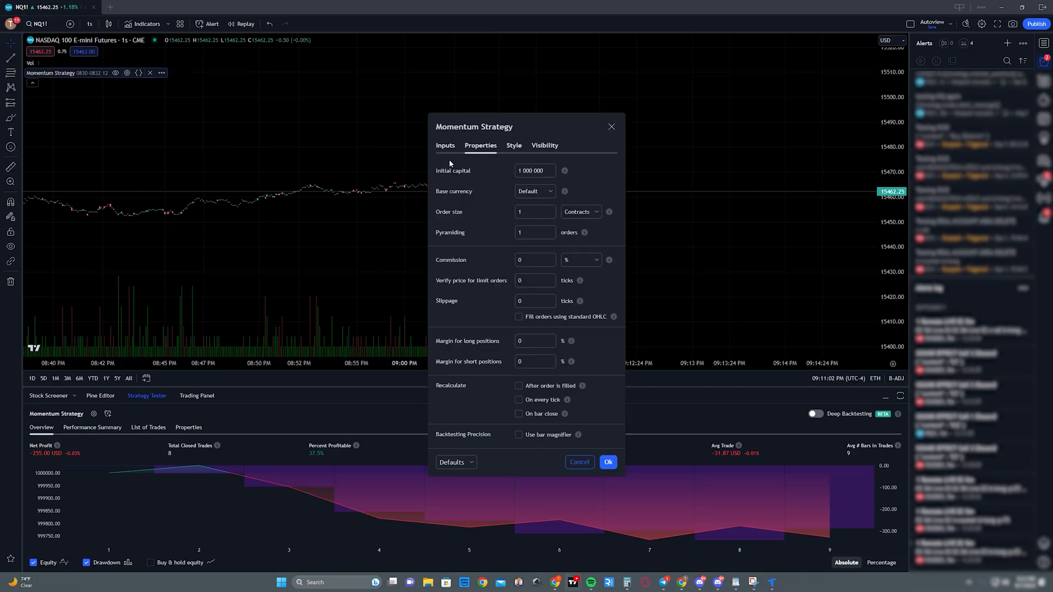
- Set the strategy's trade session to 1830-1459 with trades closed at session end
click(445, 145)
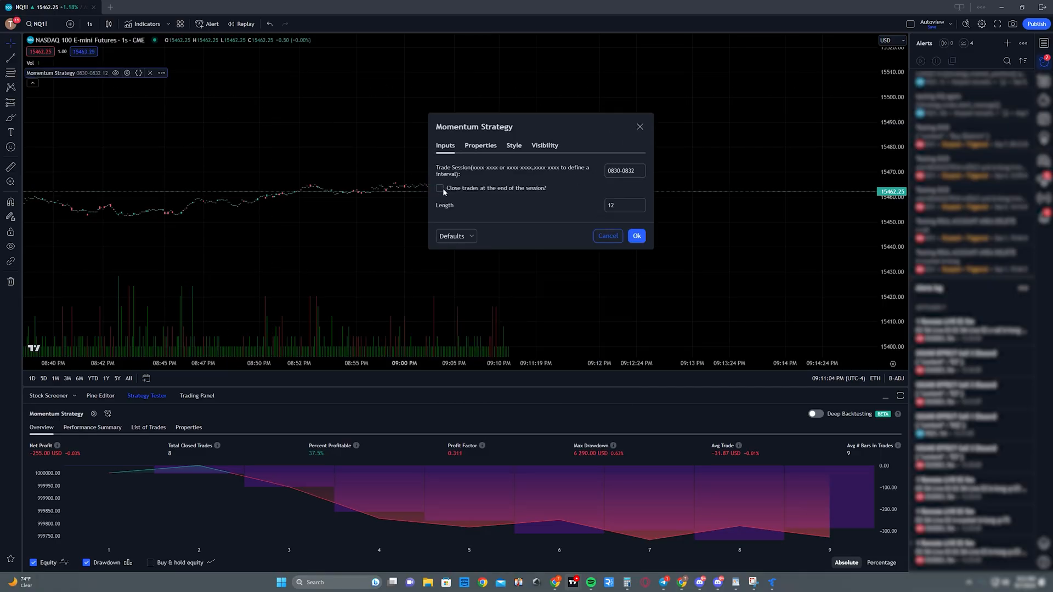
click(440, 188)
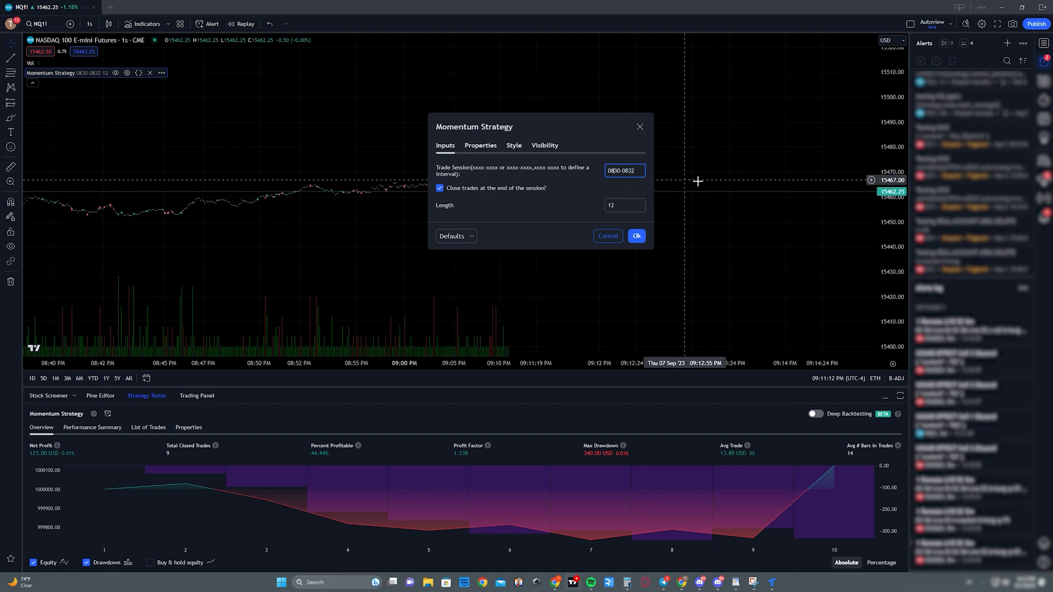
mouse_move(703, 184)
text(1)
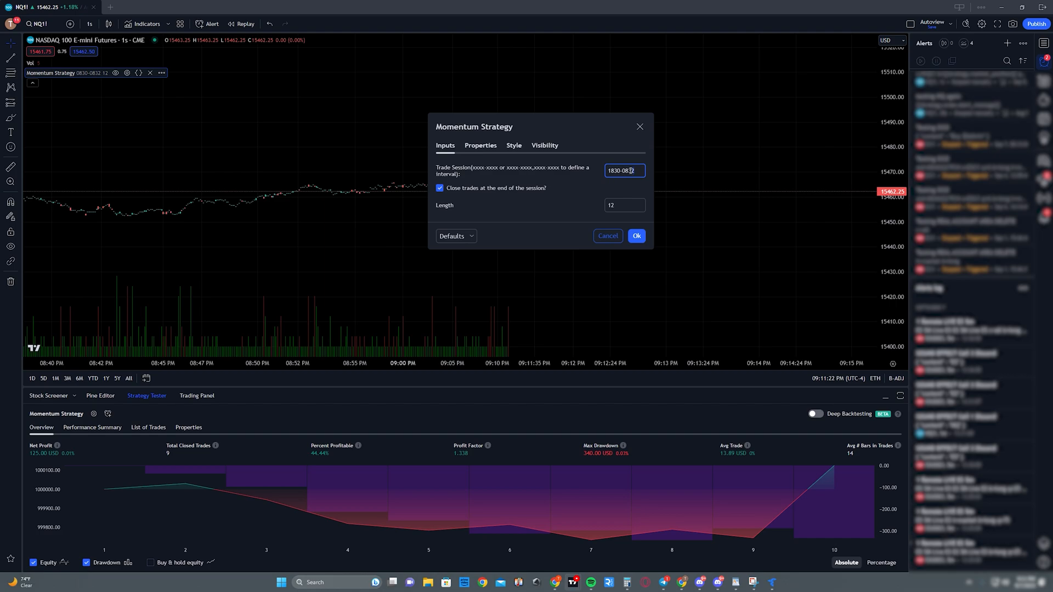
mouse_move(687, 183)
text(1459)
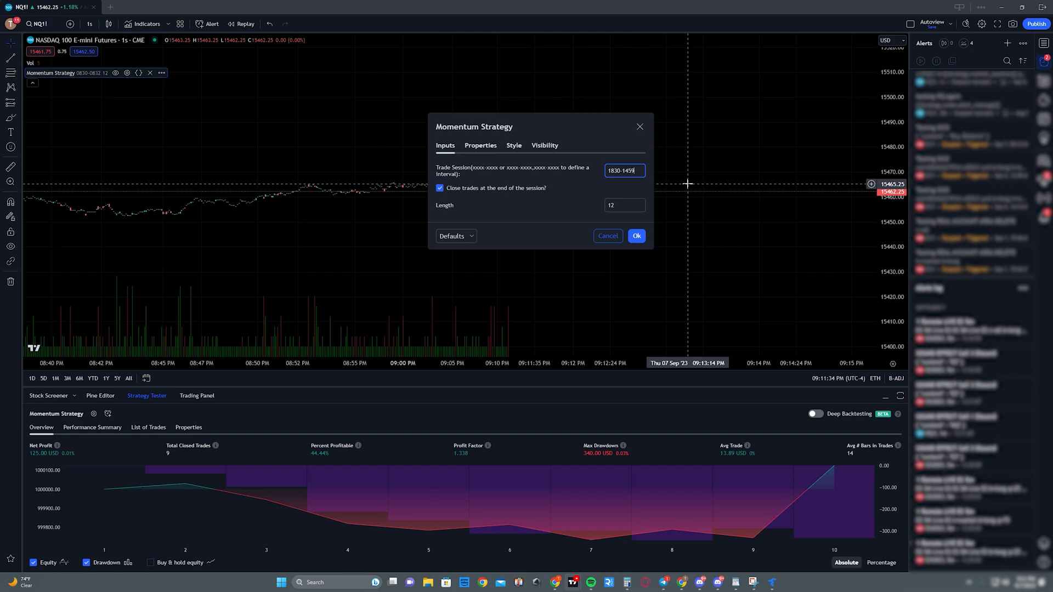
click(635, 236)
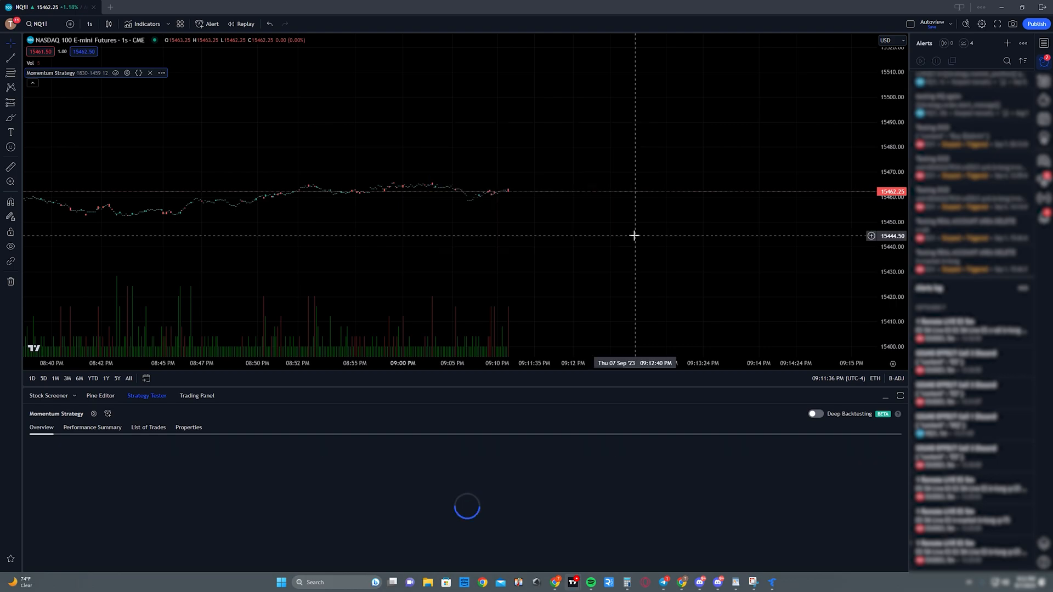
- Lower the Momentum Strategy's Length input to 8
click(126, 72)
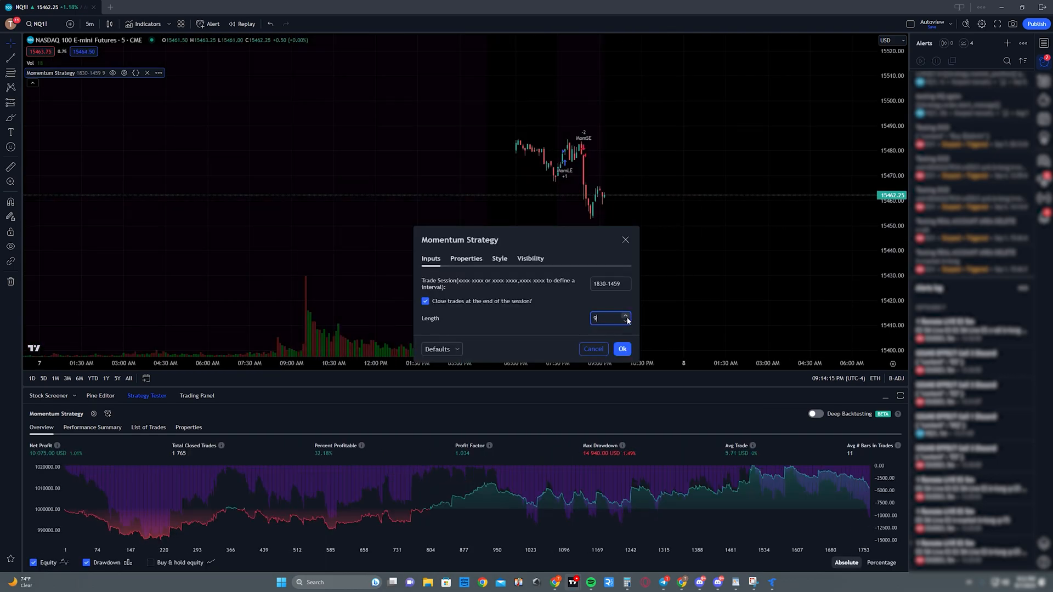
click(625, 321)
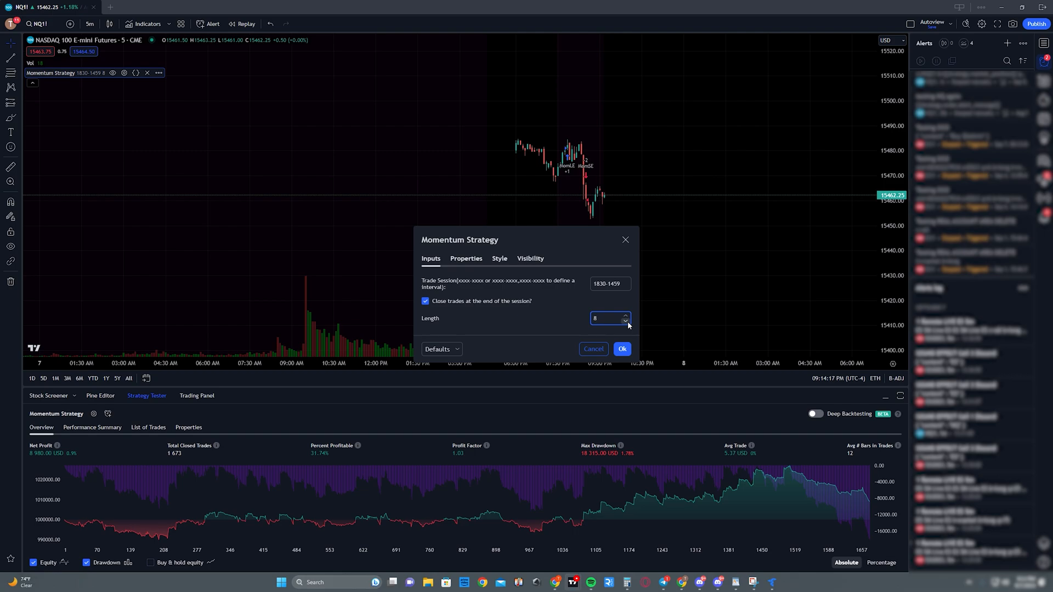
click(621, 349)
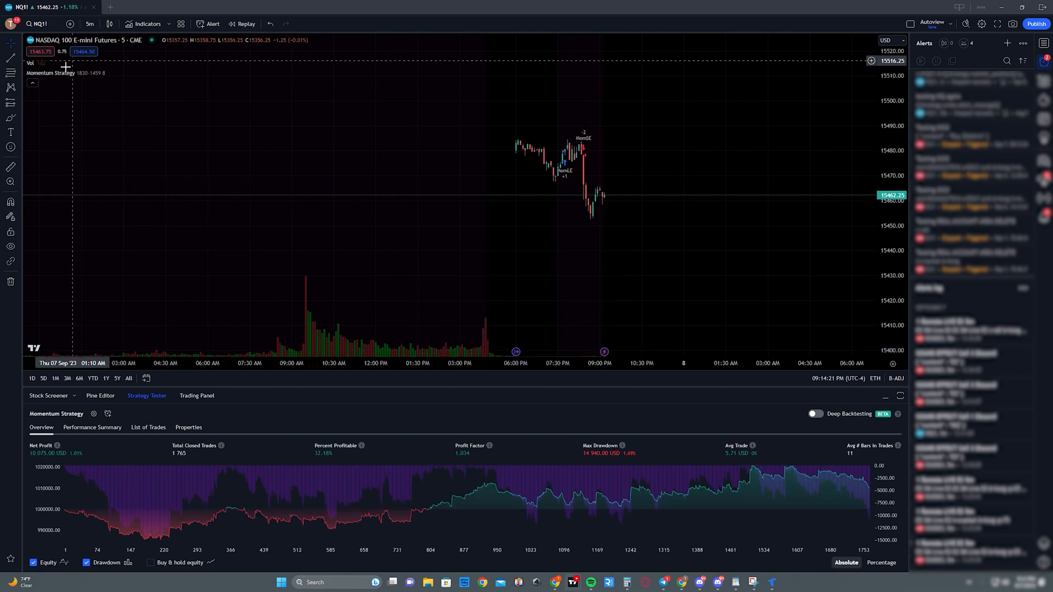
- Start an alert on the Momentum Strategy from the chart legend menu
click(159, 73)
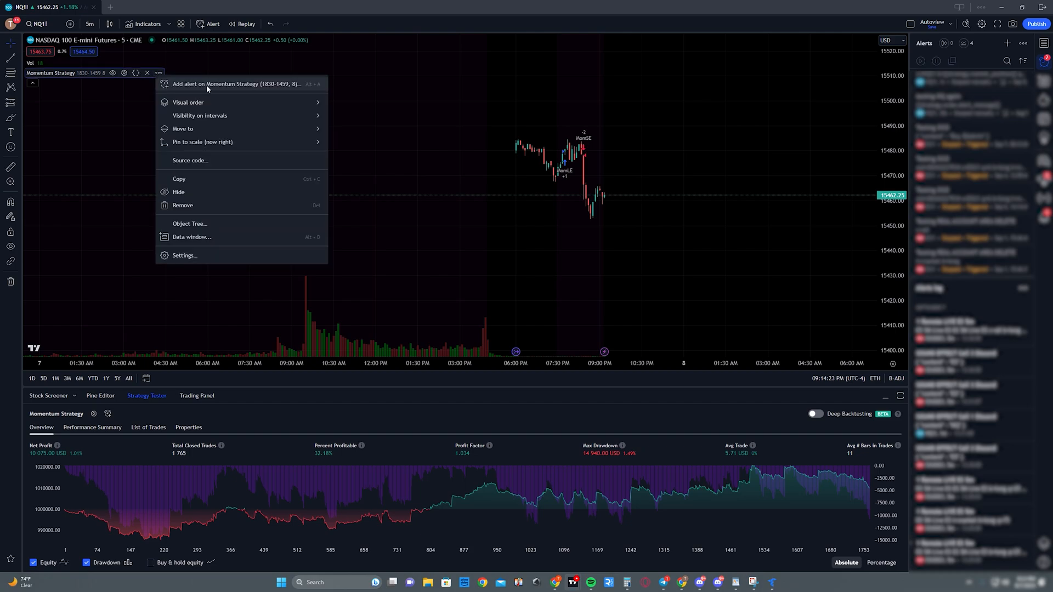
click(215, 84)
text(Autoview Test)
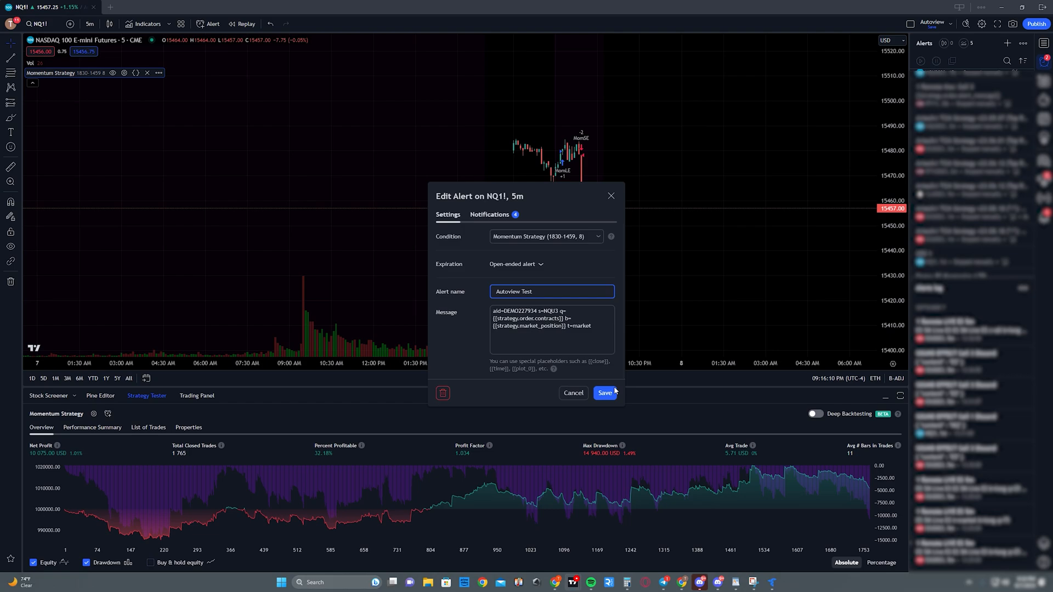
- Save the alert and set its webhook URL to the Autoview hook address
click(489, 214)
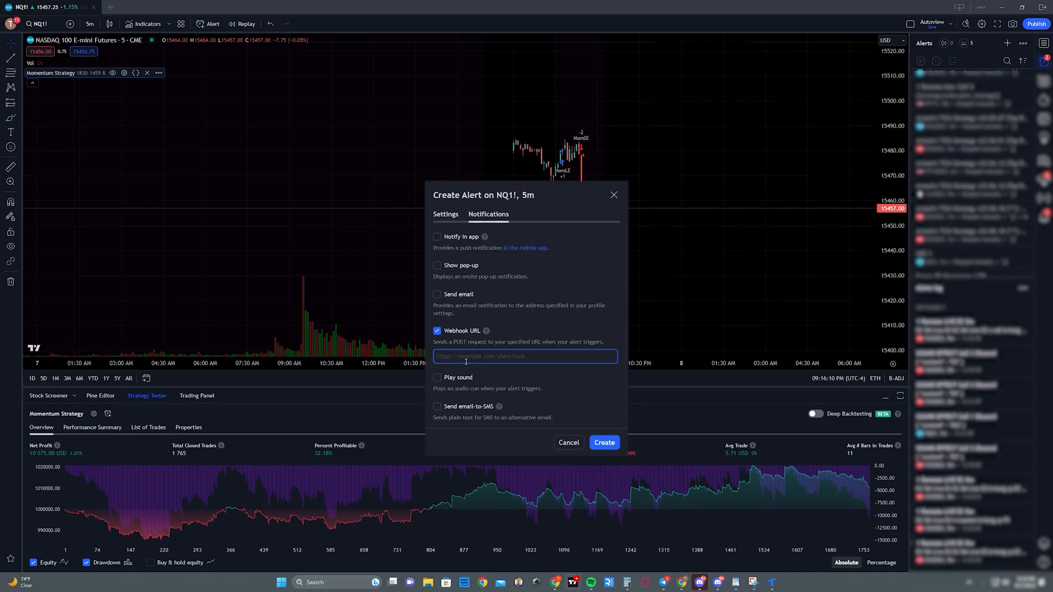
text(https://api.autoview.com/hook/bbbae64a-ee85-489b-8ccb-04c0ec)
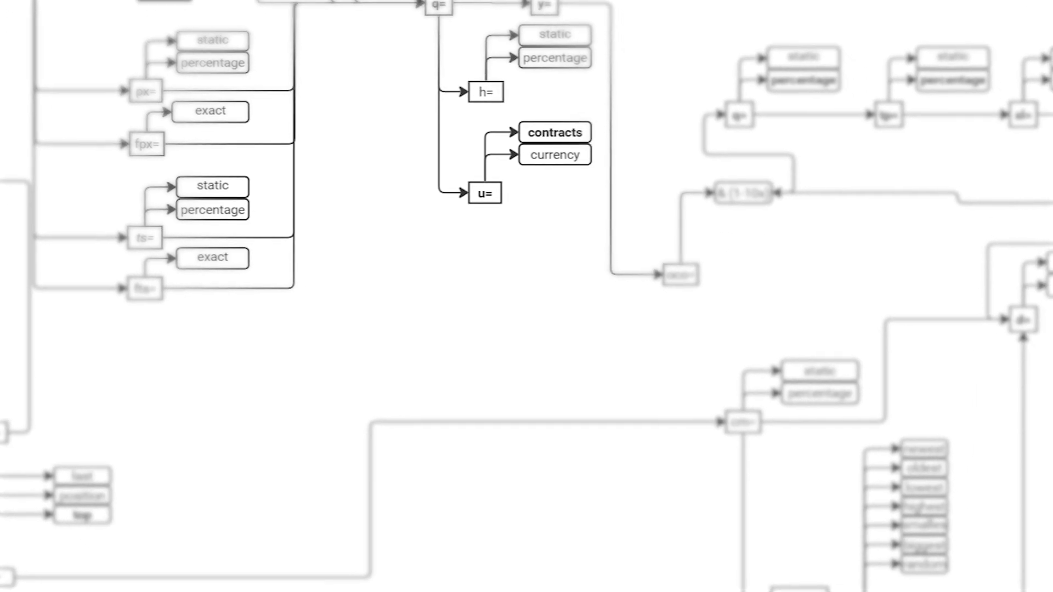
scroll(down, 3)
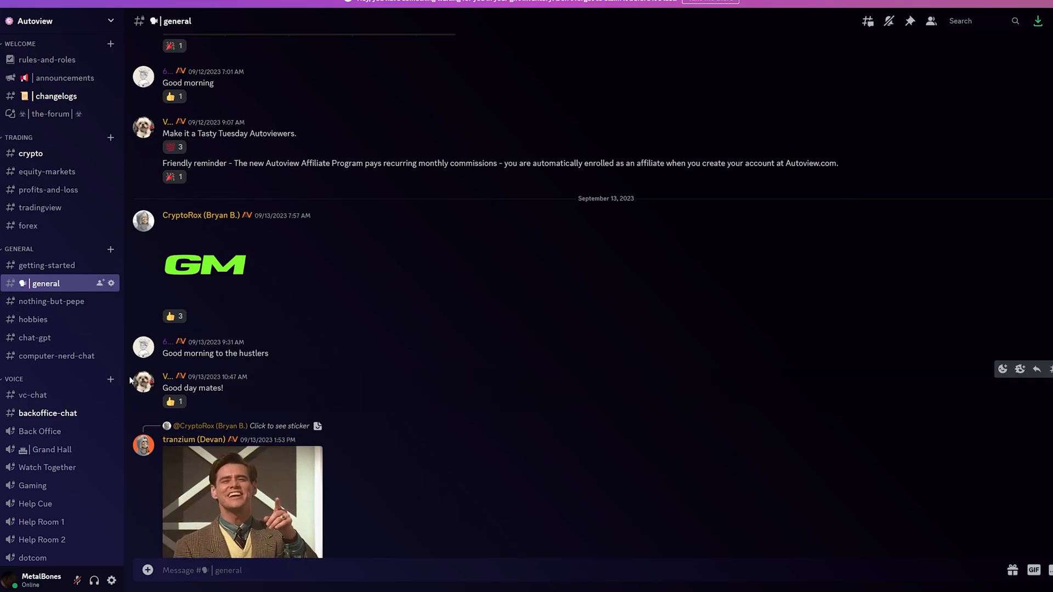
- Switch to the vc-chat channel and browse earlier messages with members' strategy results and screenshots
click(33, 395)
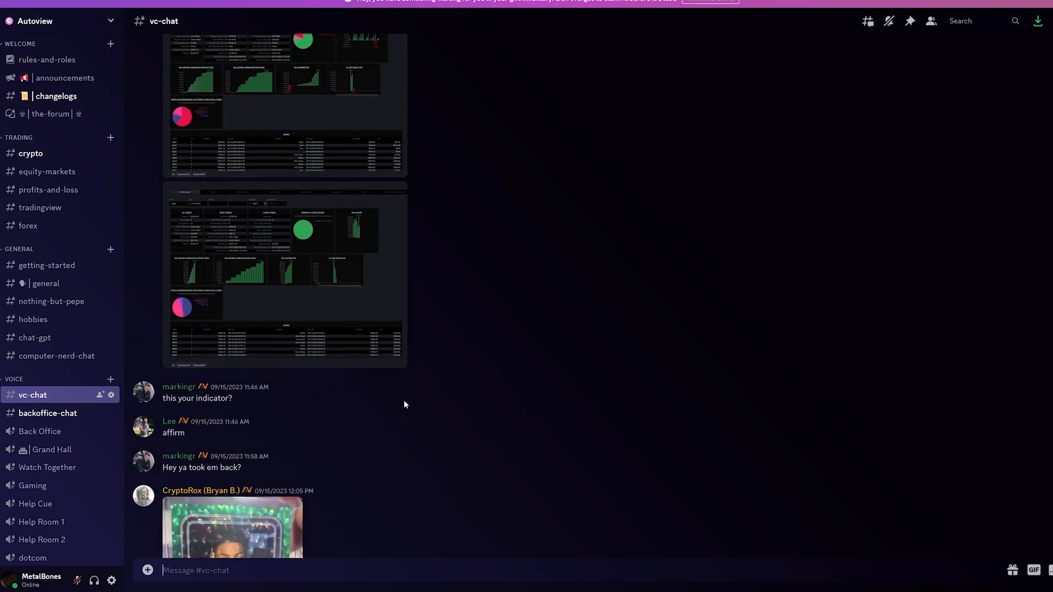
scroll(up, 3)
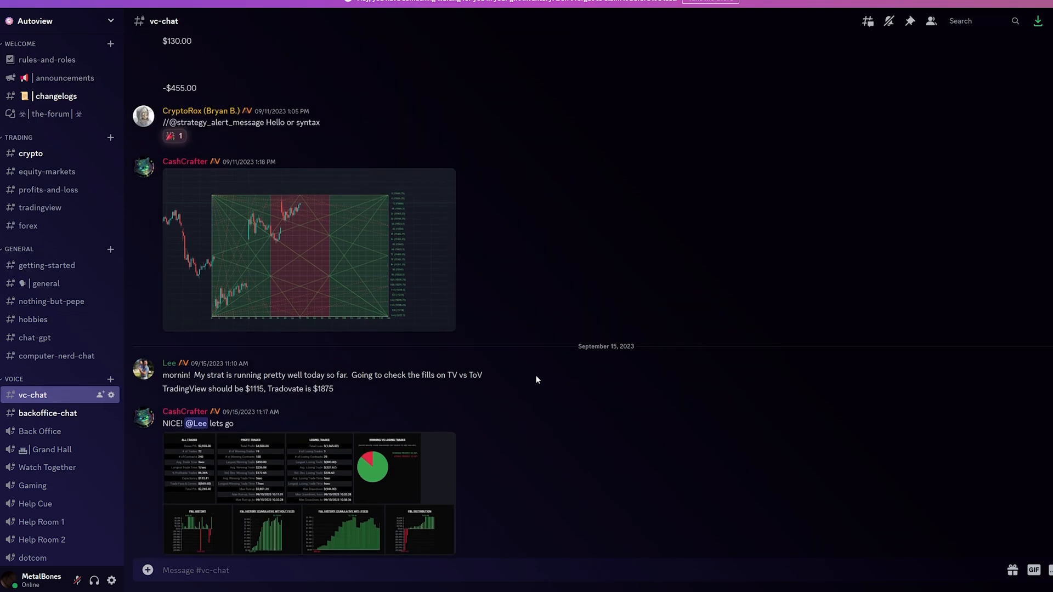
scroll(up, 3)
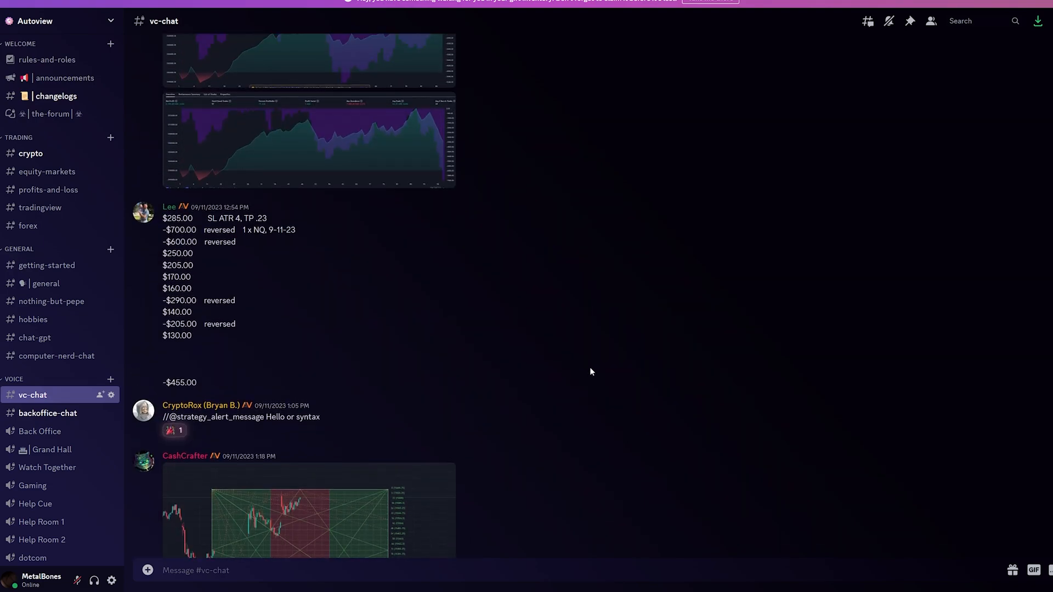